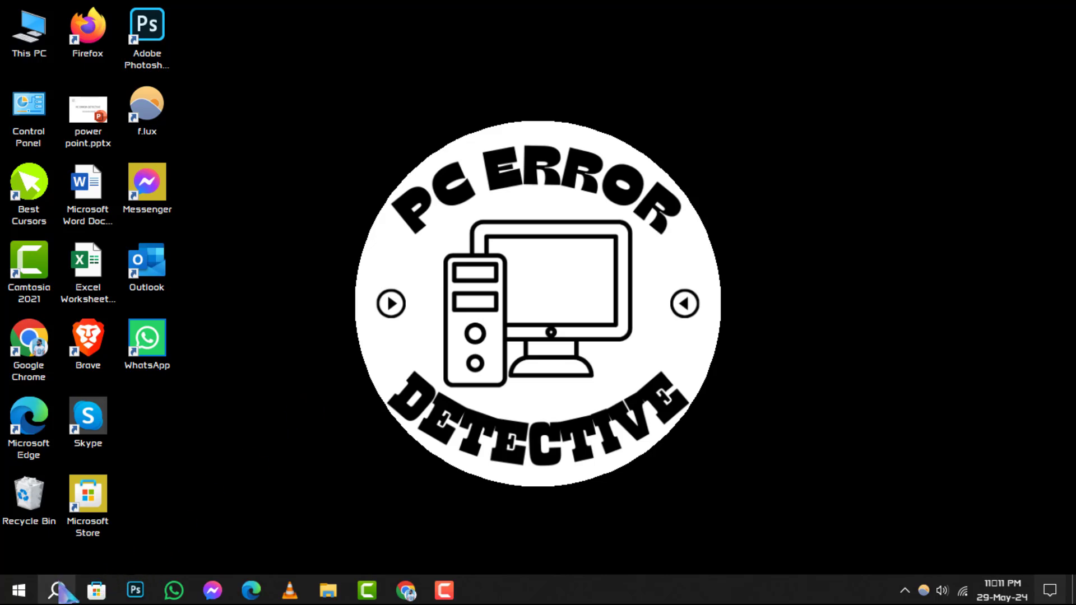
Search Windows for 'Control Panel' and launch it from the results.
{"action": "left_click", "coordinate": [54, 589]}
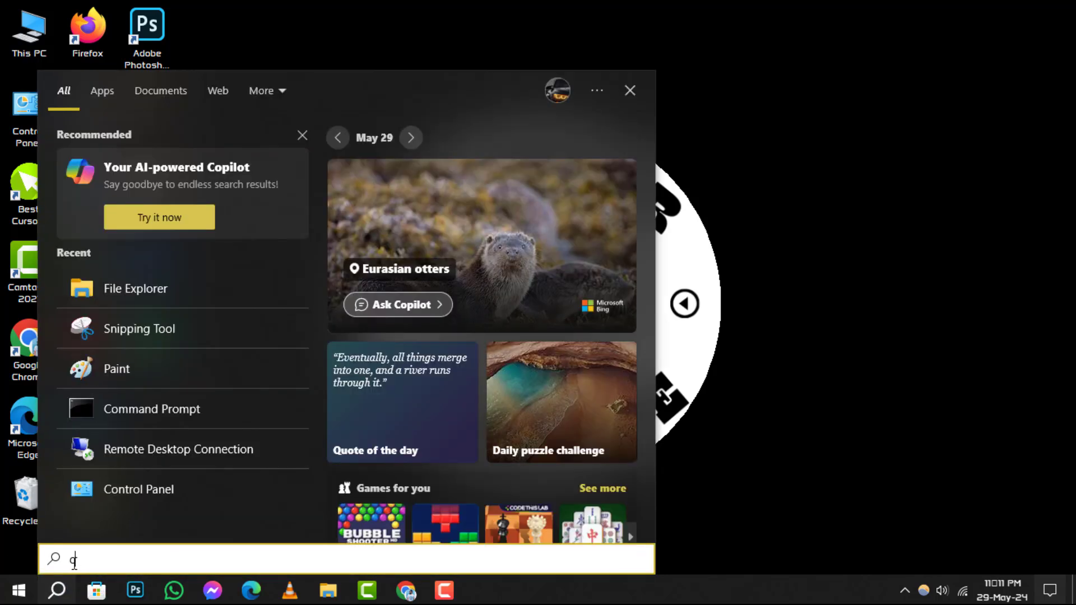
{"action": "type", "text": "ontrol Panel"}
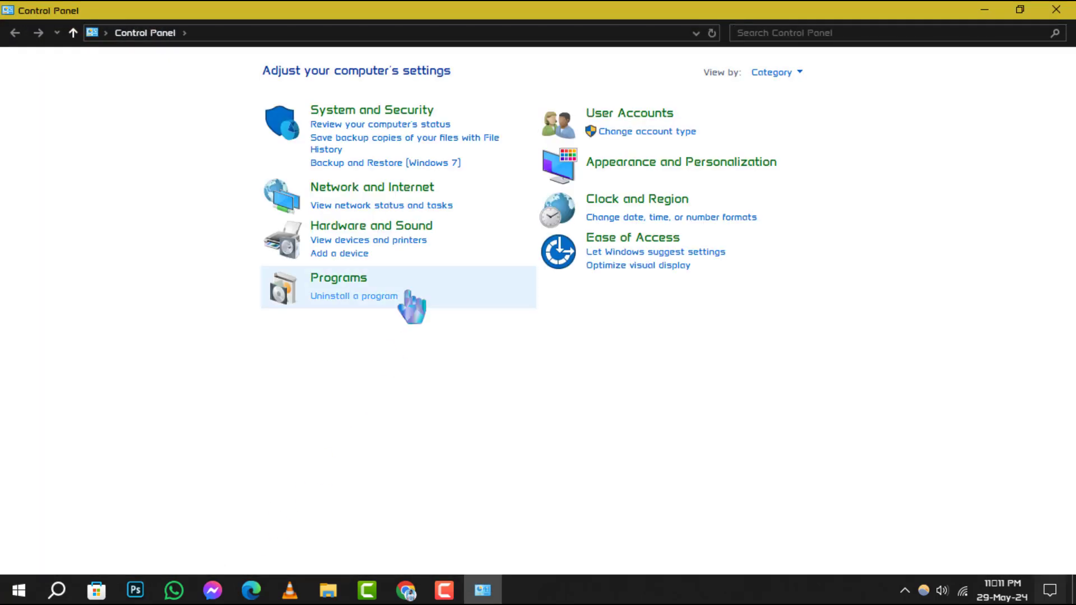
{"action": "mouse_move", "coordinate": [408, 204]}
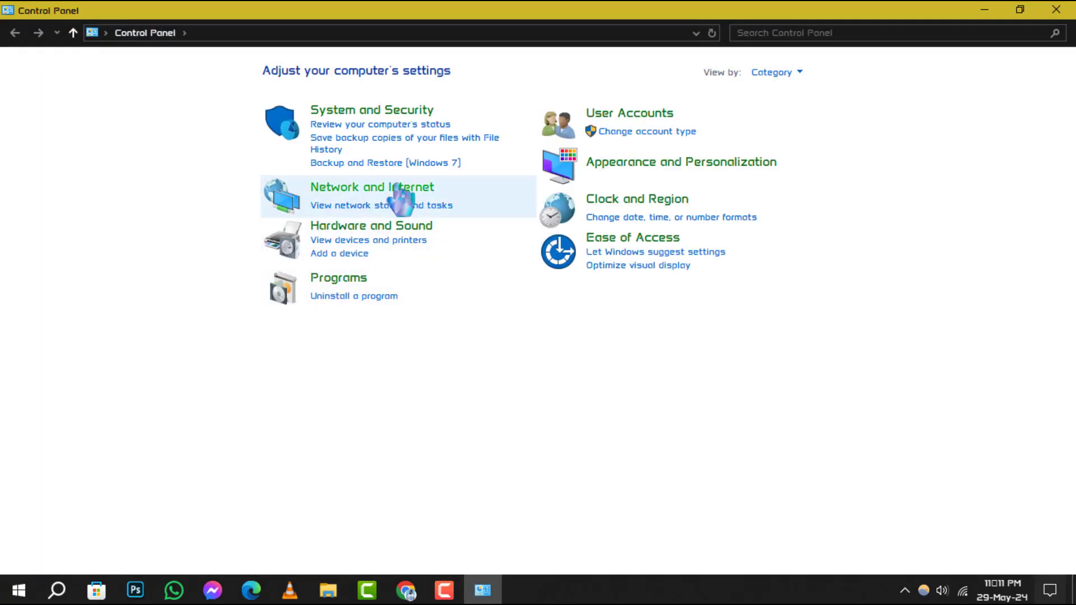
Reach Change advanced sharing settings through Network and Internet and Network and Sharing Center.
{"action": "left_click", "coordinate": [368, 187]}
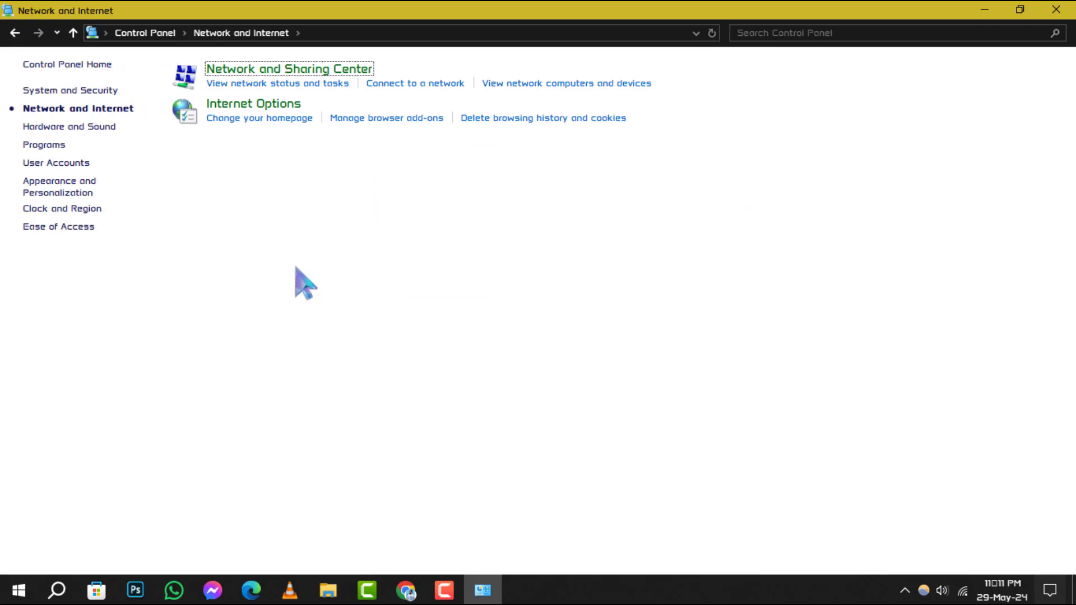
{"action": "mouse_move", "coordinate": [298, 83]}
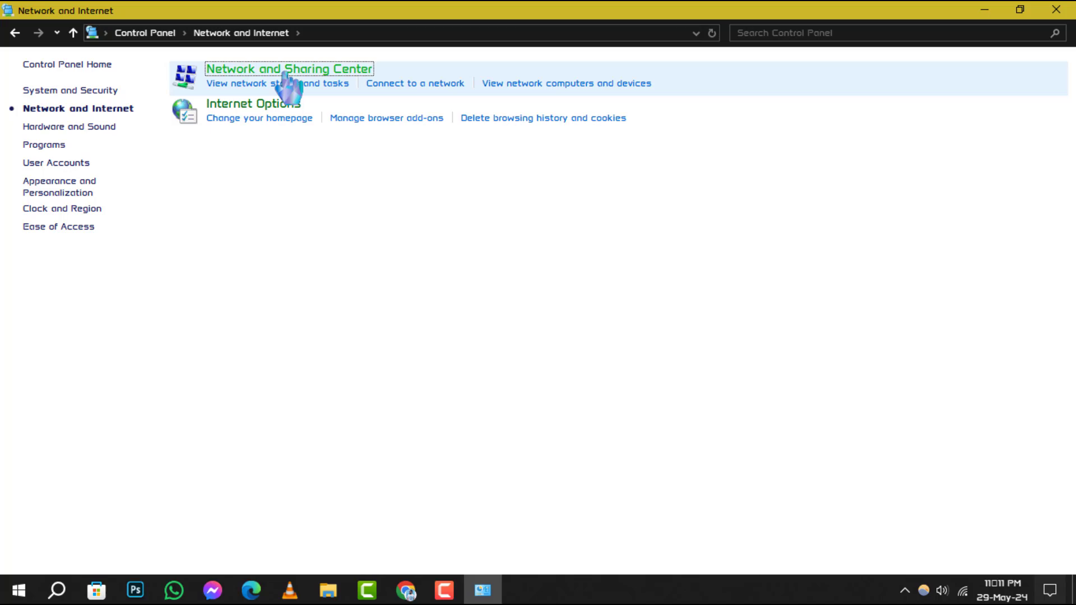
{"action": "left_click", "coordinate": [292, 69]}
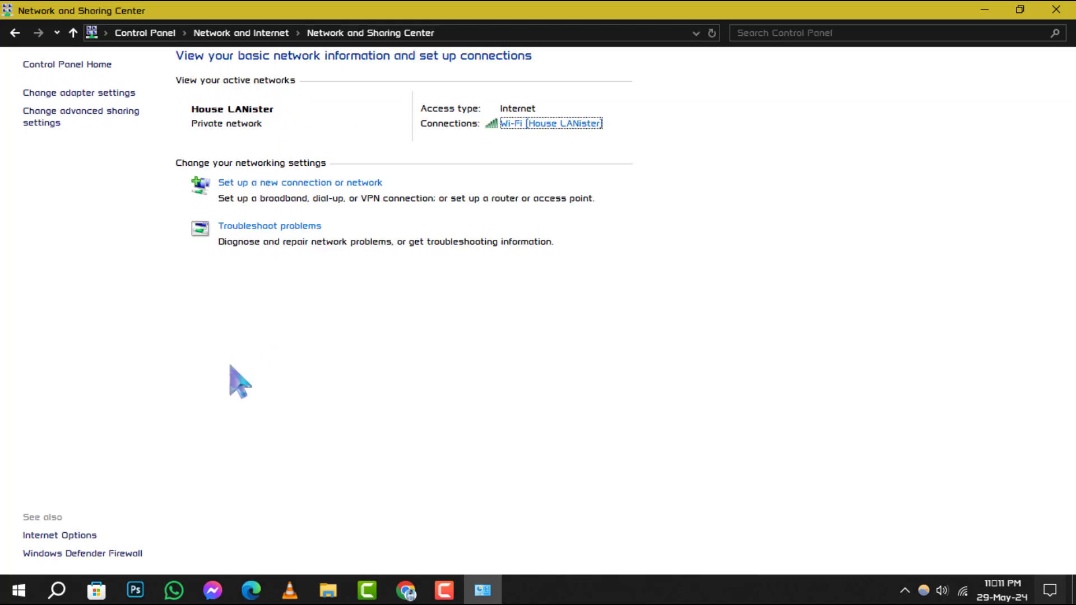
{"action": "mouse_move", "coordinate": [48, 216]}
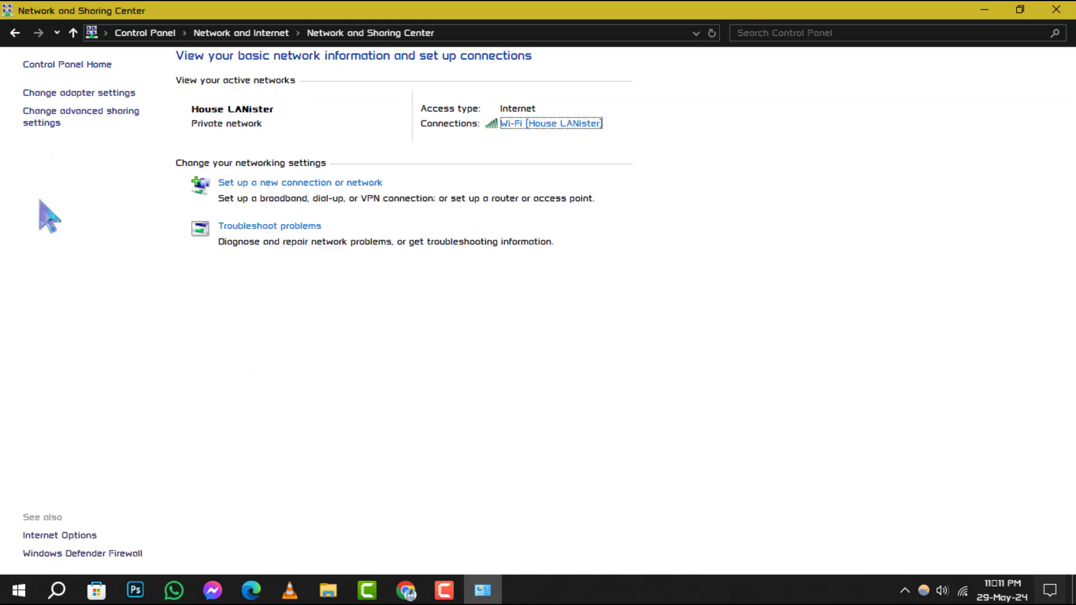
{"action": "mouse_move", "coordinate": [53, 118]}
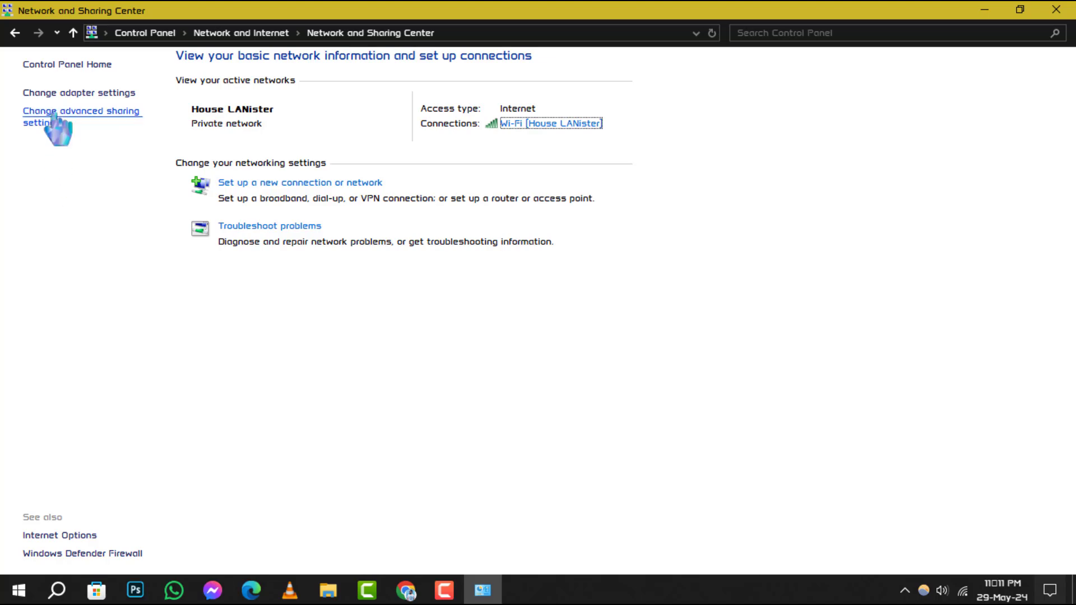
{"action": "left_click", "coordinate": [62, 111]}
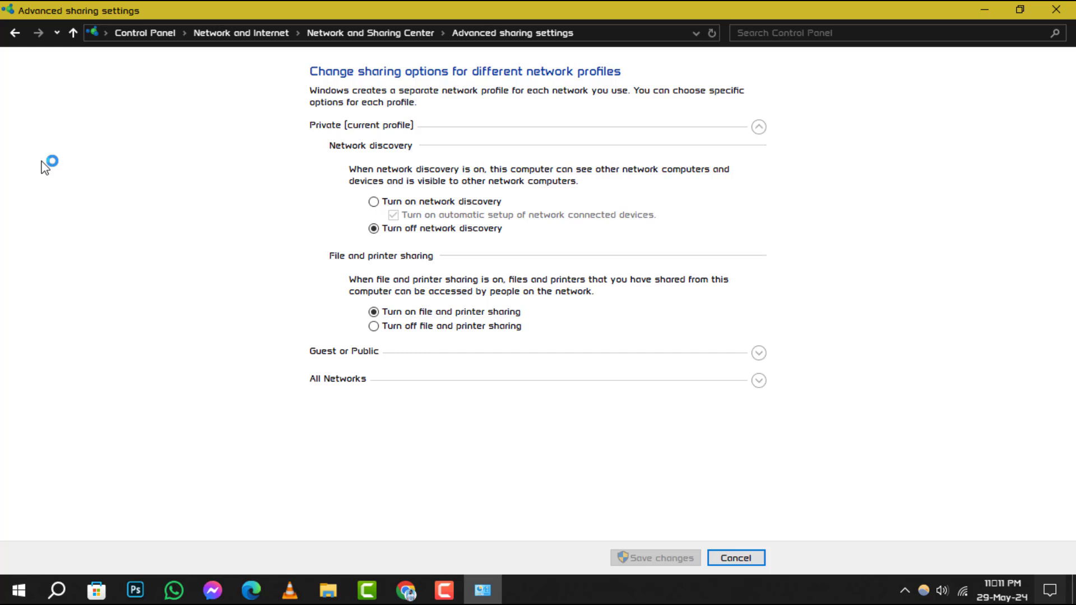
{"action": "mouse_move", "coordinate": [366, 174]}
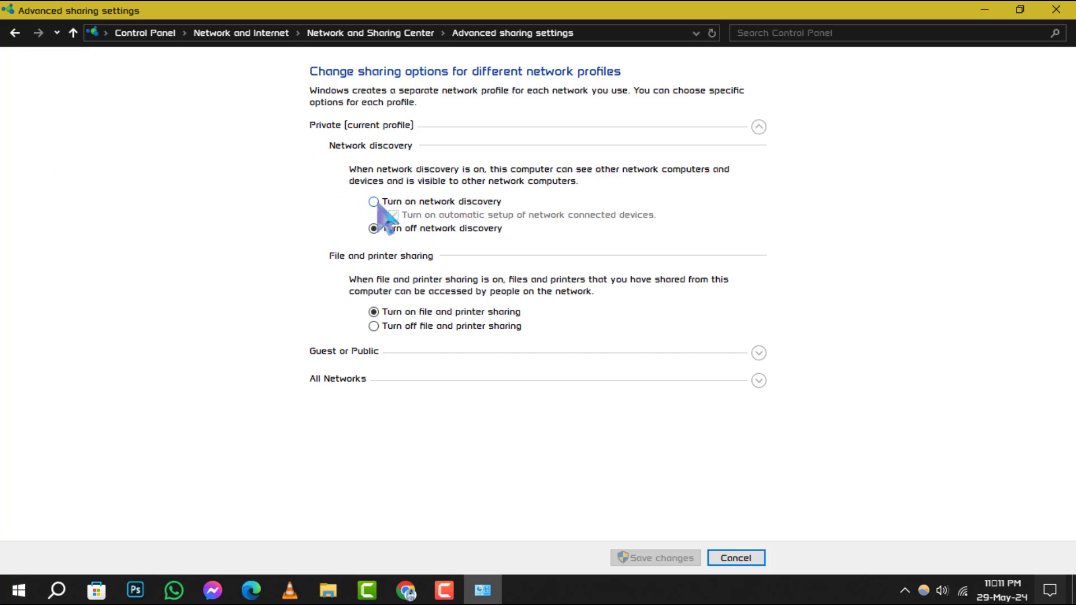
Select 'Turn on network discovery' under Private and save the changes.
{"action": "left_click", "coordinate": [372, 202]}
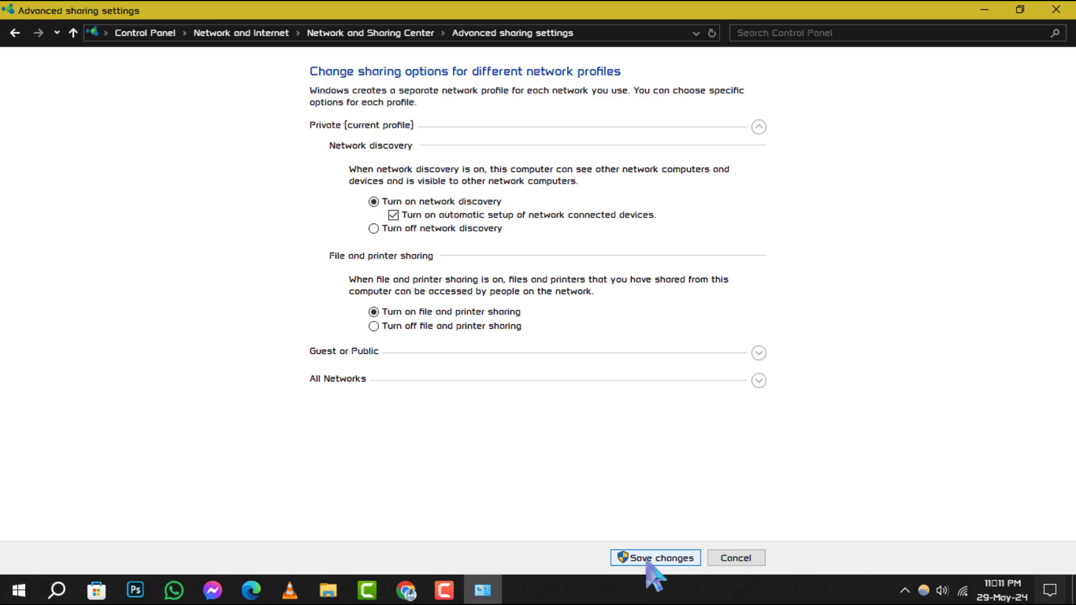
{"action": "left_click", "coordinate": [655, 559]}
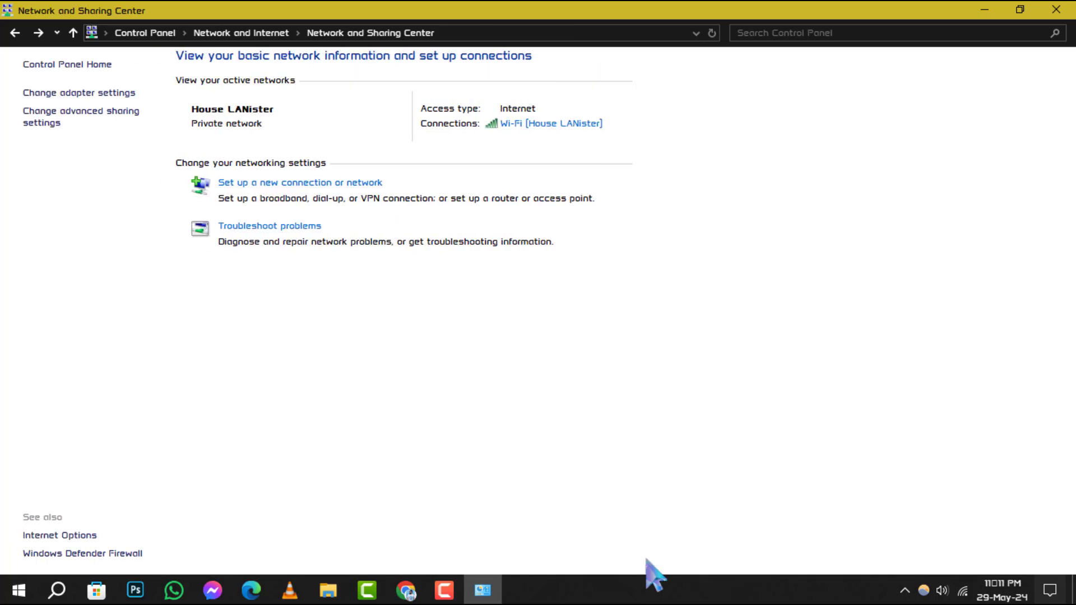
{"action": "mouse_move", "coordinate": [580, 535]}
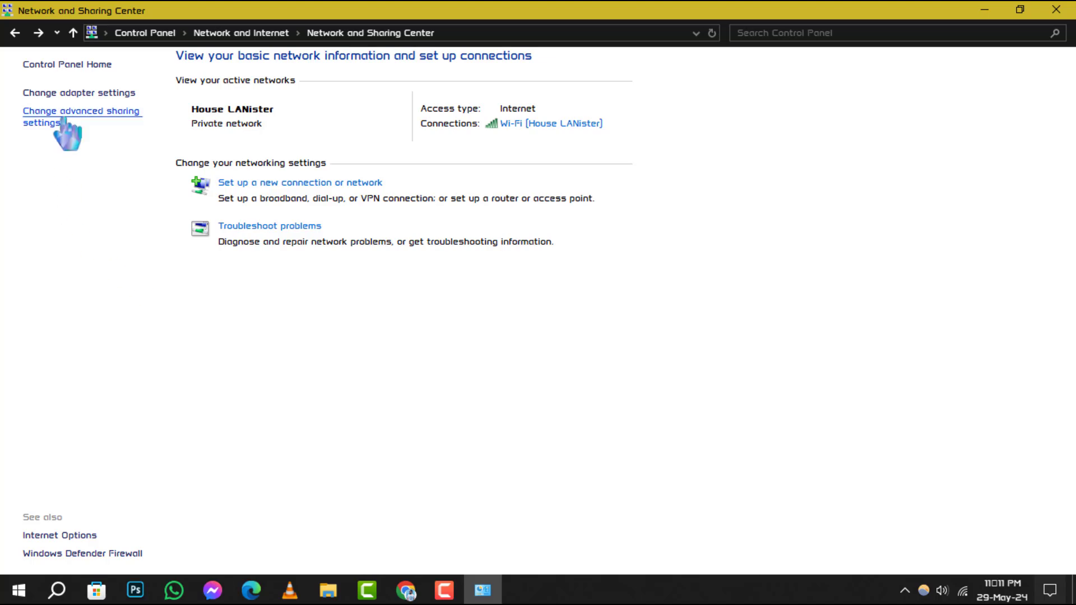
Return to advanced sharing settings to verify private network discovery remains on.
{"action": "left_click", "coordinate": [80, 111]}
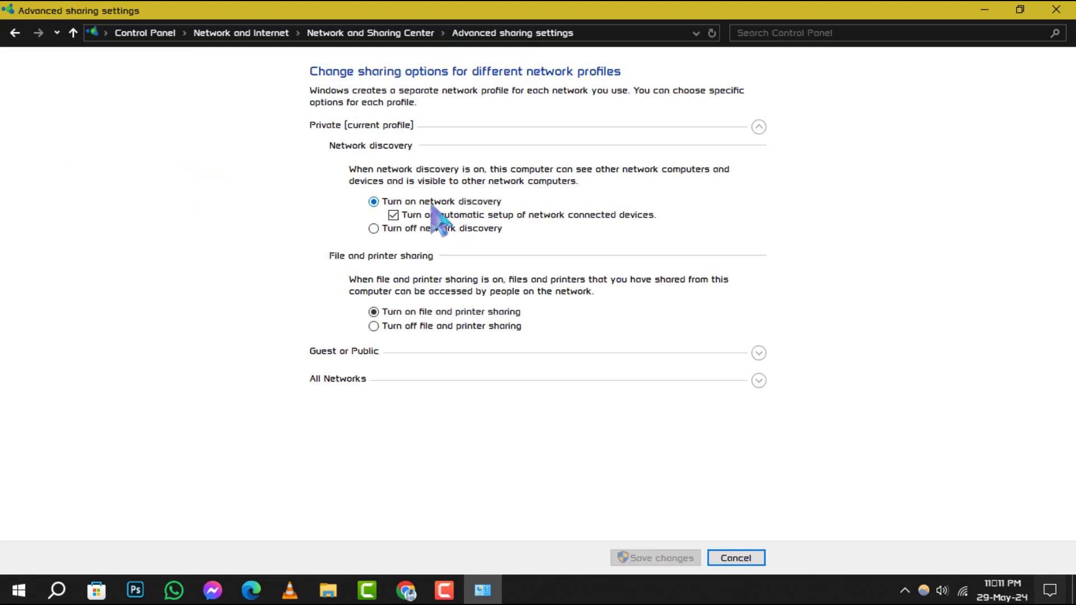